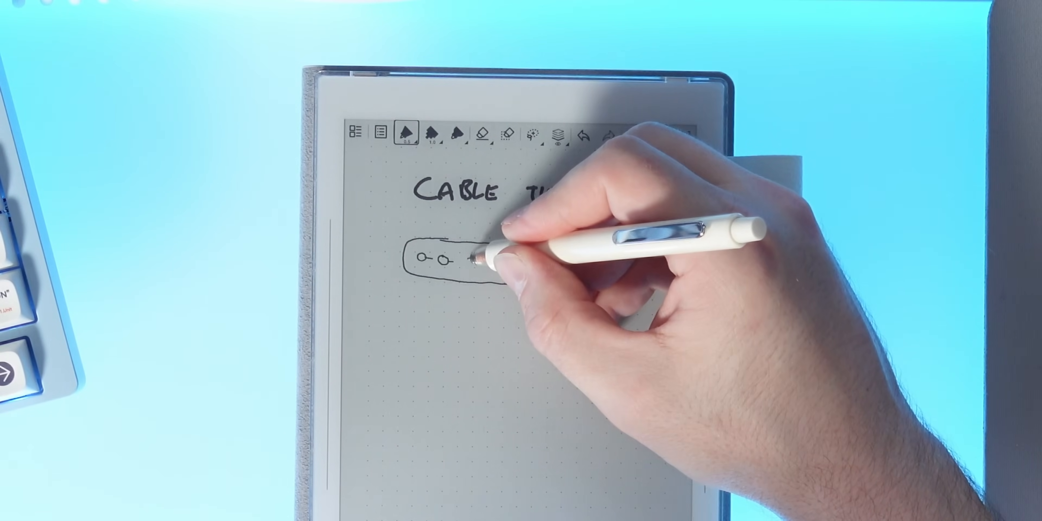
Step: Sketch the buckle shape at the right end of the cable tie strap
drag(465, 259, 532, 266)
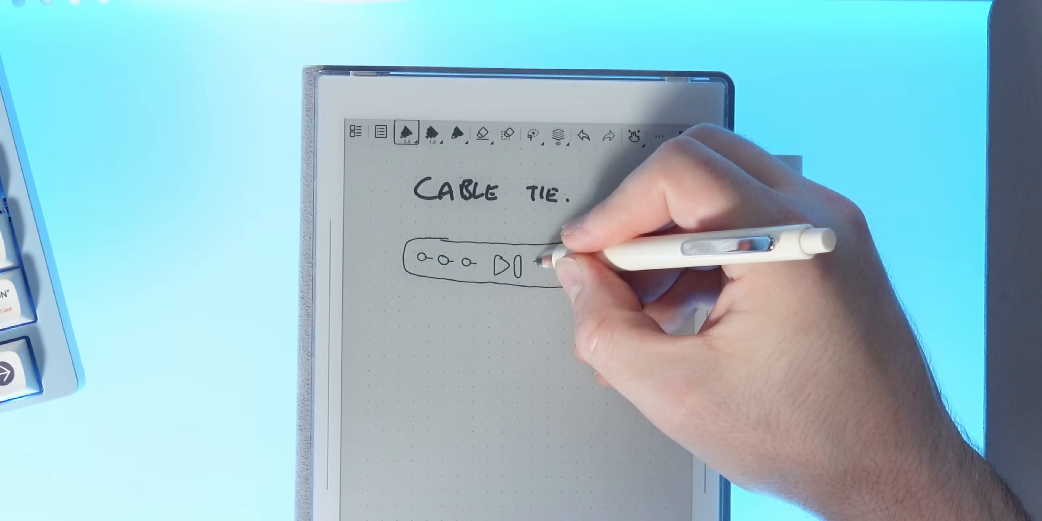